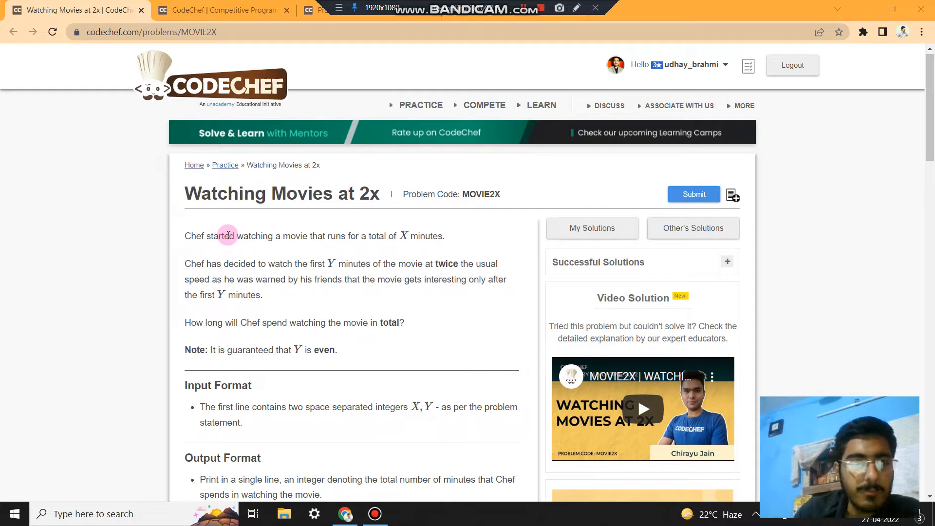
{"action": "mouse_move", "coordinate": [234, 264]}
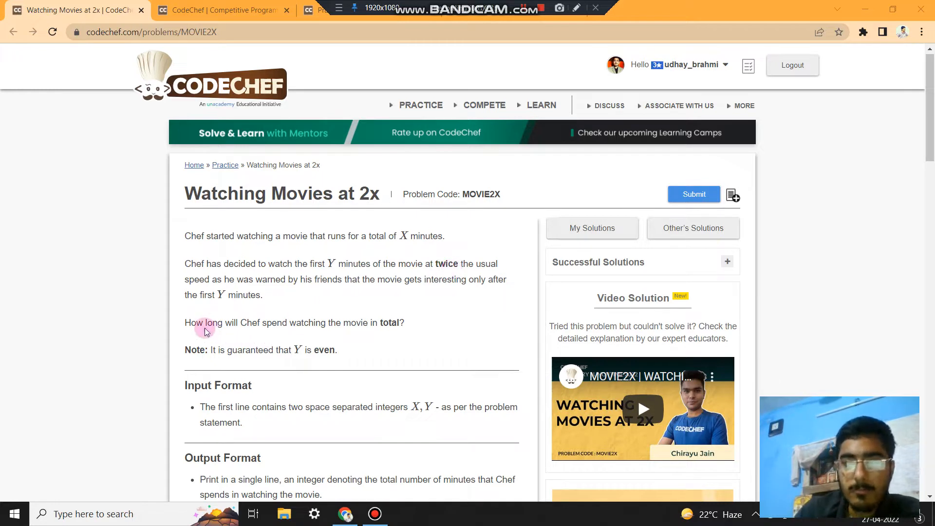
- Review the MOVIE2X problem statement and bring up the submit editor with the C++ x - y/2 code
{"action": "left_click_drag", "start_coordinate": [205, 323], "coordinate": [332, 323]}
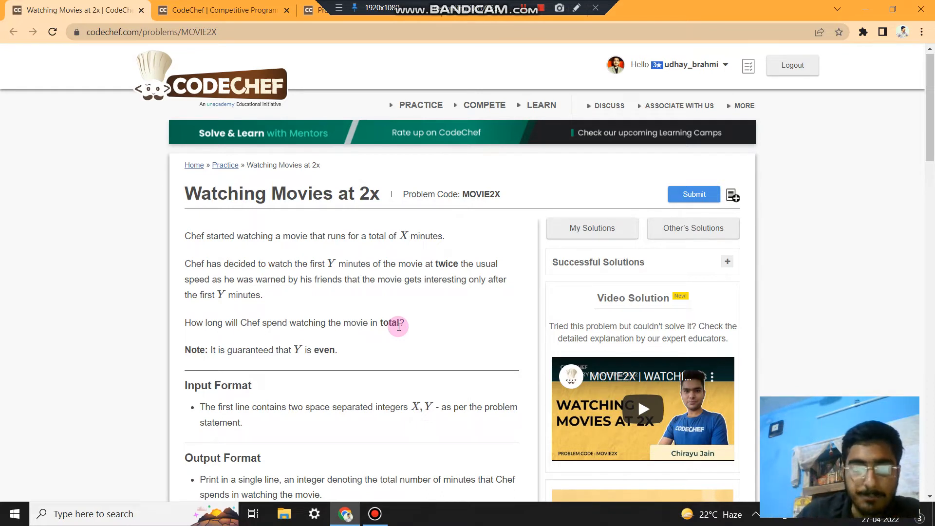
{"action": "mouse_move", "coordinate": [370, 345]}
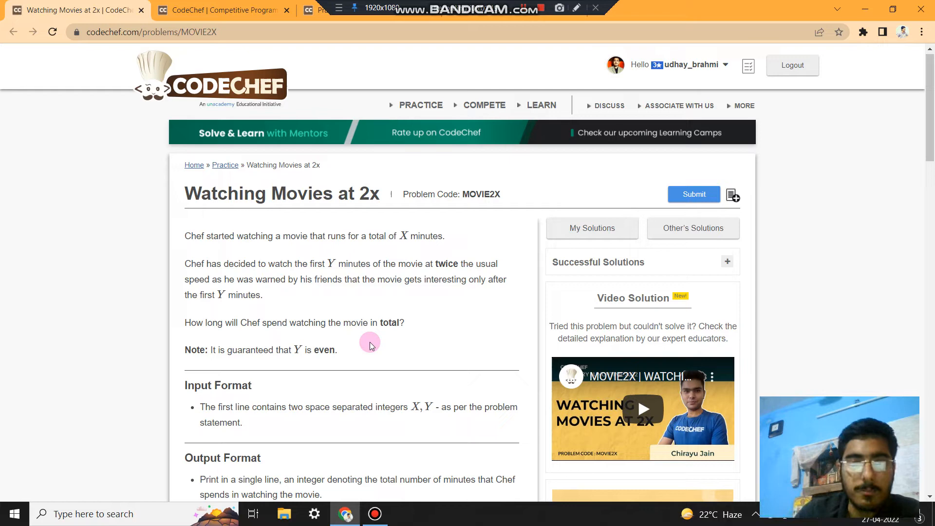
{"action": "scroll", "scroll_direction": "down", "scroll_amount": 3}
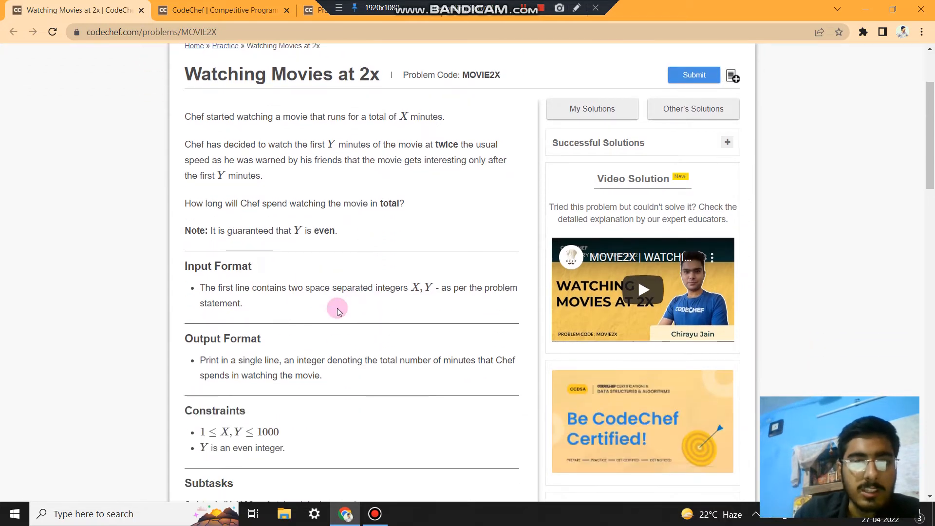
{"action": "scroll", "scroll_direction": "down", "scroll_amount": 3}
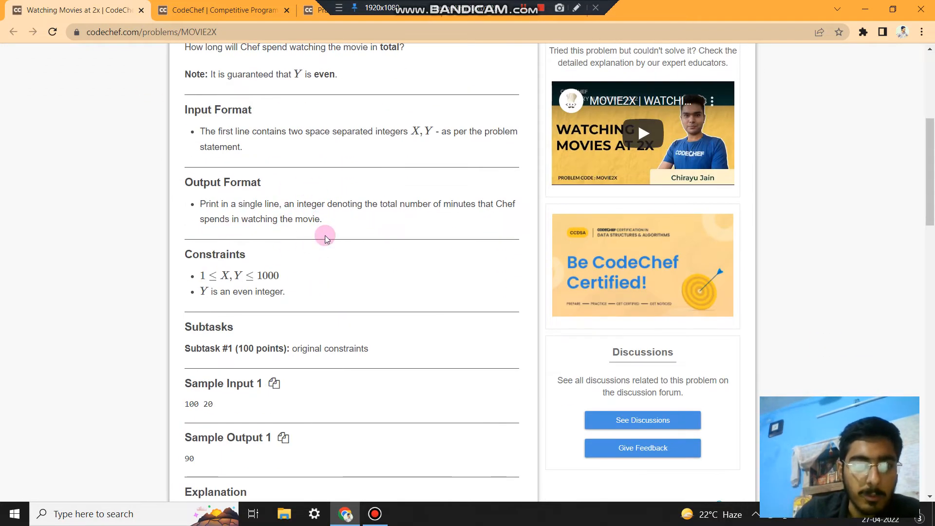
{"action": "scroll", "scroll_direction": "down", "scroll_amount": 3}
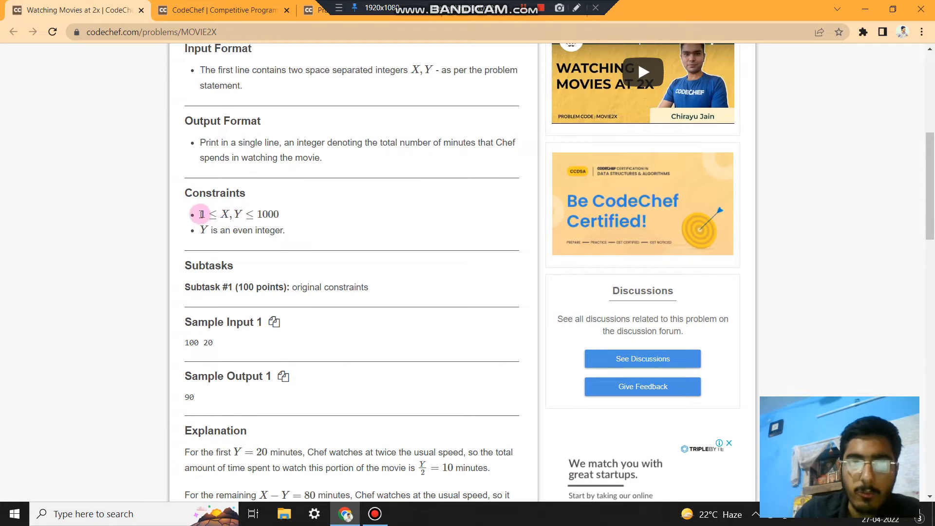
{"action": "scroll", "scroll_direction": "down", "scroll_amount": 3}
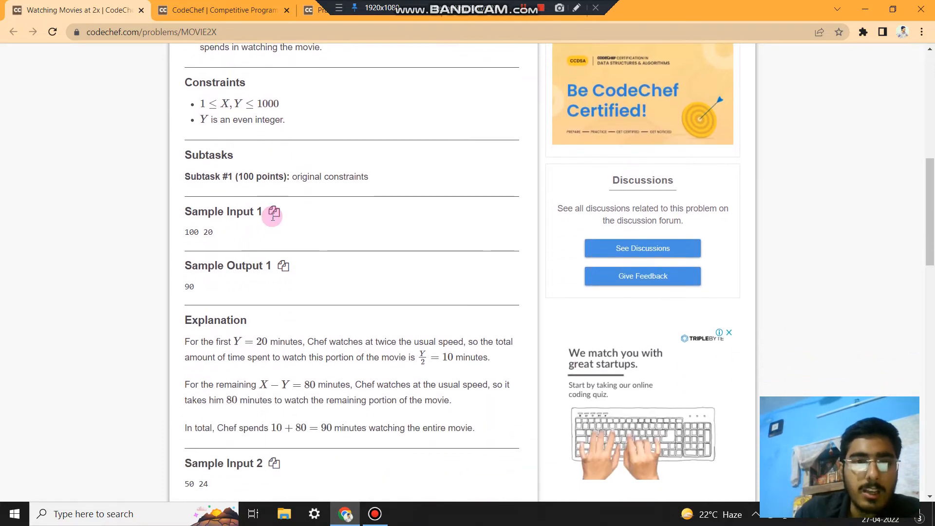
{"action": "scroll", "scroll_direction": "down", "scroll_amount": 3}
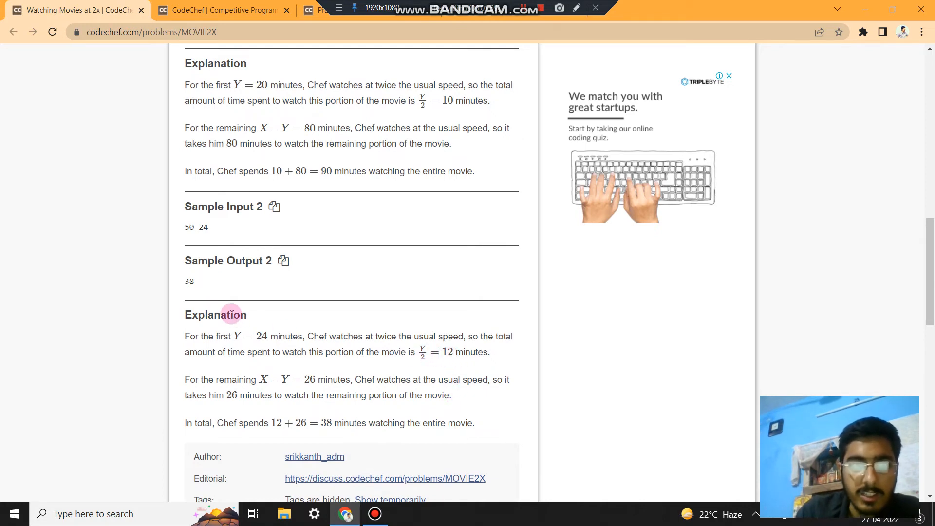
{"action": "mouse_move", "coordinate": [294, 276]}
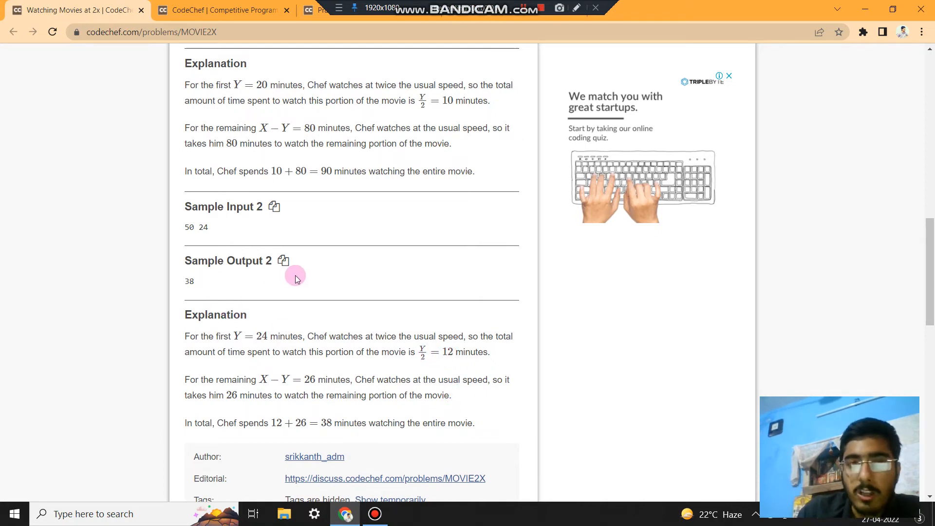
{"action": "scroll", "scroll_direction": "up", "scroll_amount": 3}
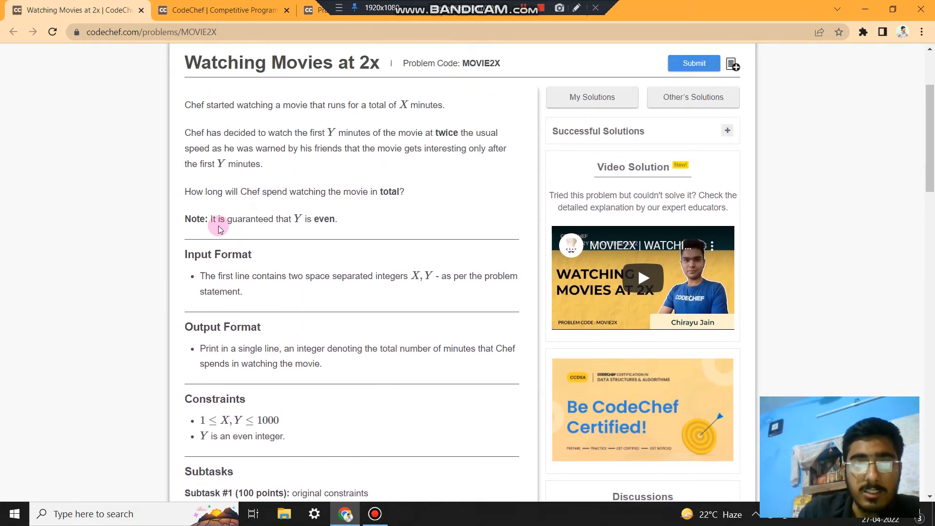
{"action": "left_click_drag", "start_coordinate": [211, 219], "coordinate": [337, 219]}
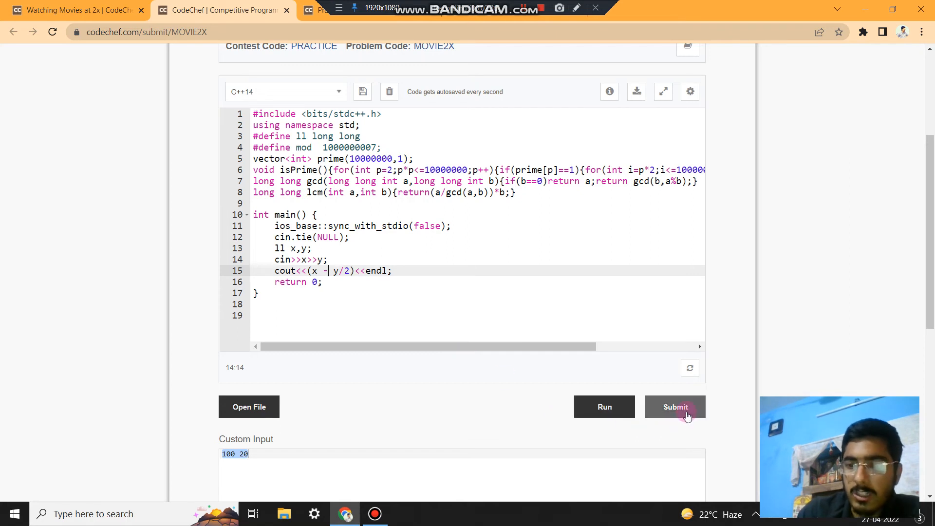
- Submit the C++ x - y/2 solution for judging on MOVIE2X
{"action": "left_click", "coordinate": [675, 407]}
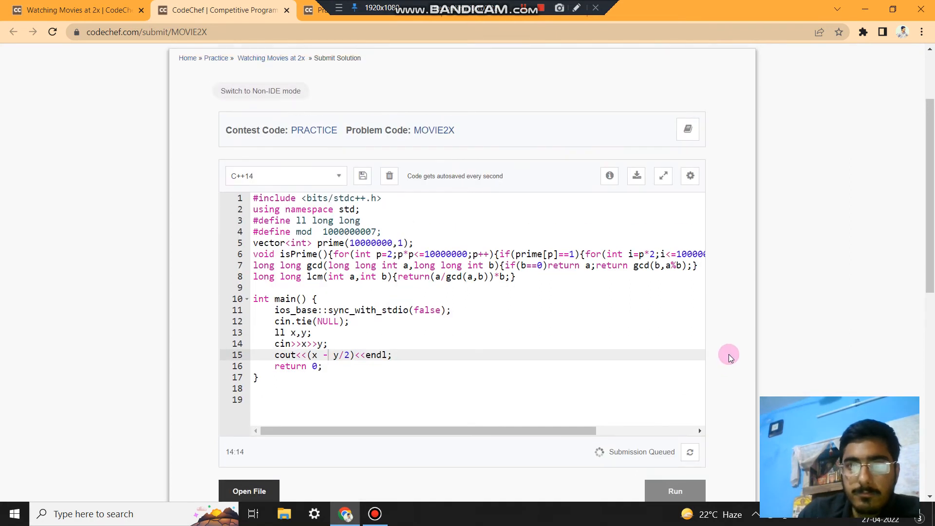
- View the Correct Answer verdict with 100% score, then return to the problem statement
{"action": "scroll", "scroll_direction": "down", "scroll_amount": 3}
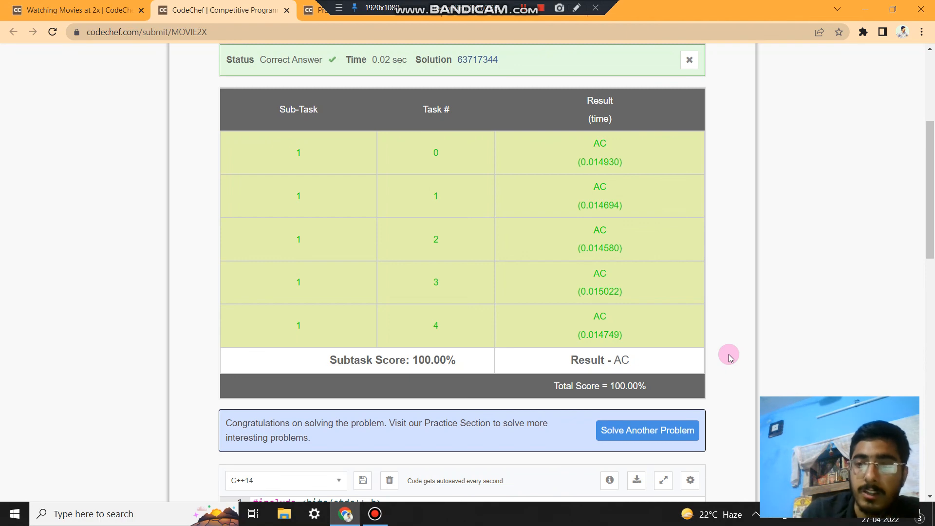
{"action": "mouse_move", "coordinate": [159, 65]}
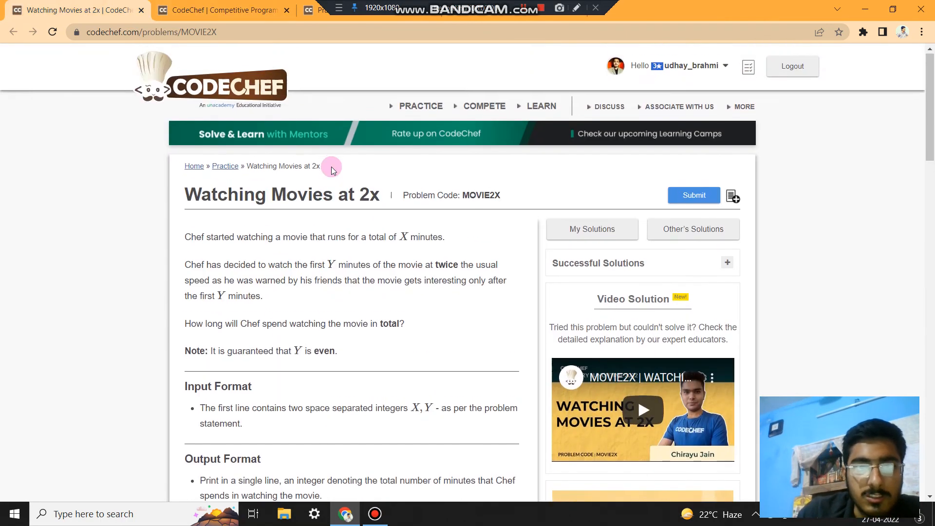
{"action": "scroll", "scroll_direction": "down", "scroll_amount": 3}
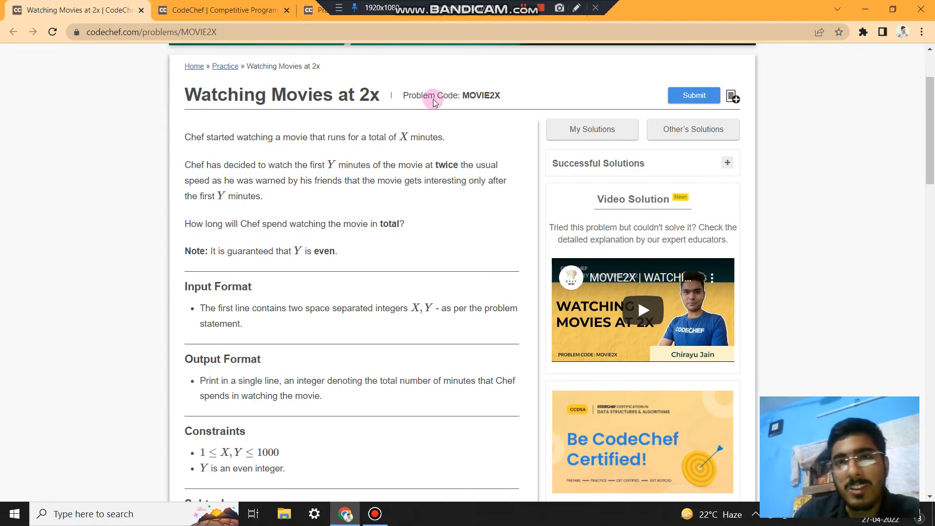